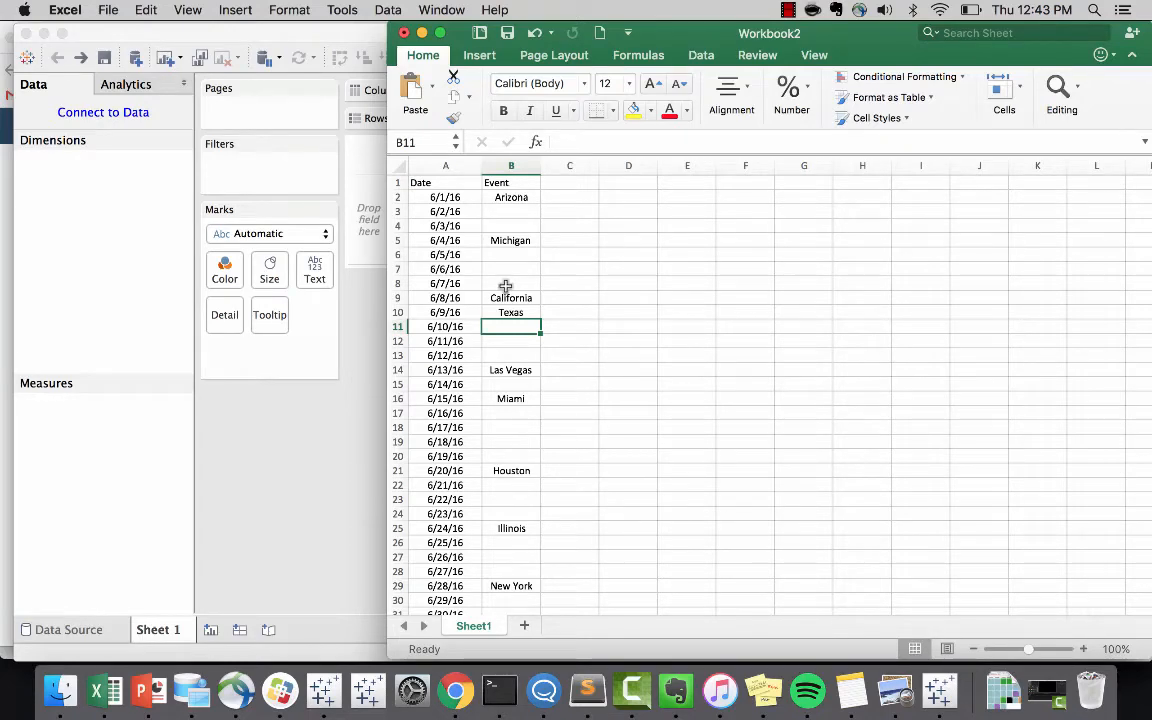
Select and copy the Date and Event columns in Excel for pasting into Tableau
click(444, 296)
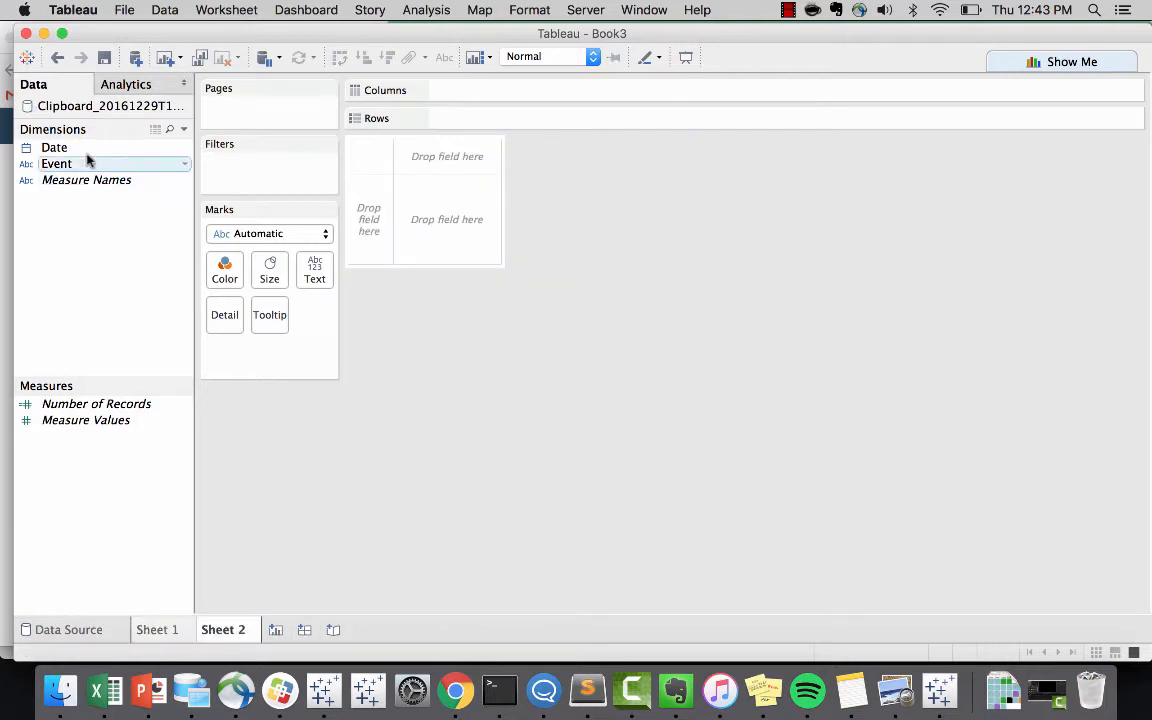
Place Date on Columns as Weekday and on Rows as Week Number (weeks 23–27)
drag(54, 148, 484, 90)
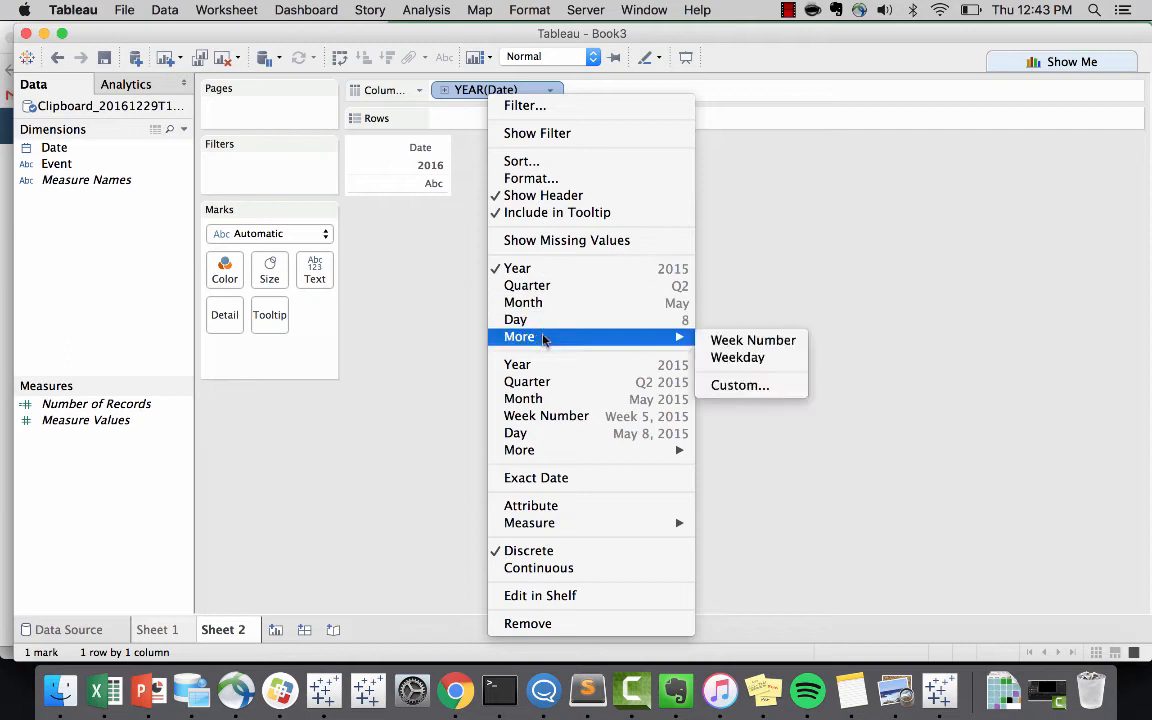
click(736, 356)
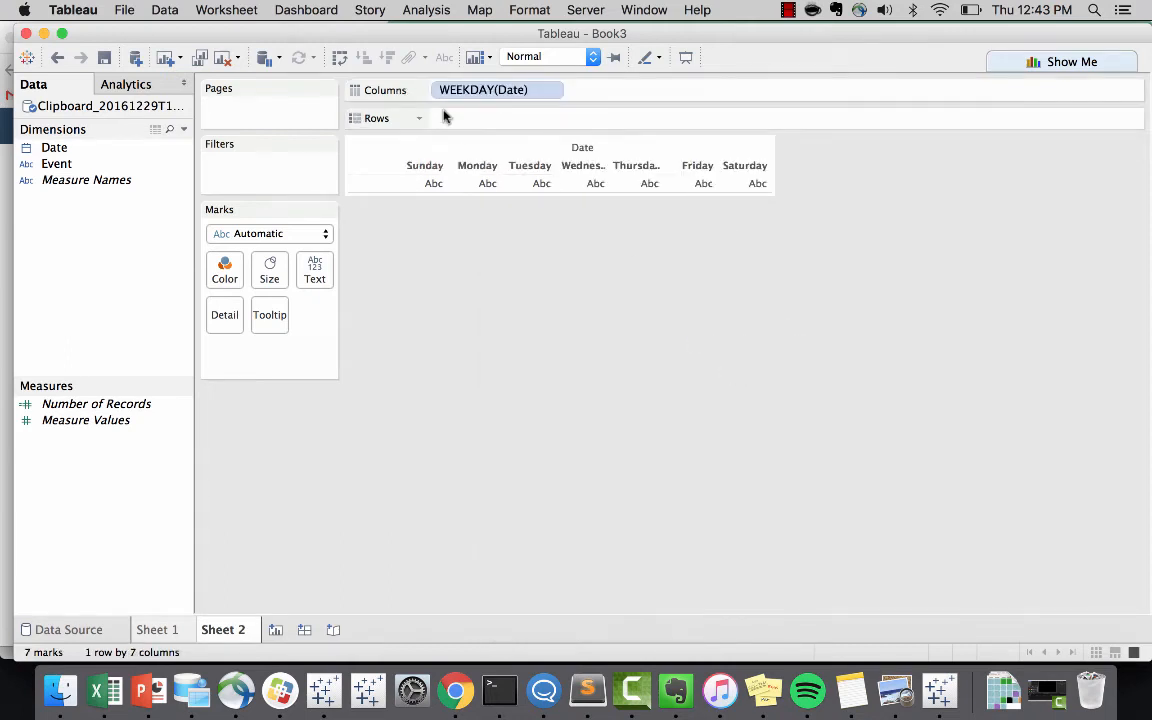
drag(496, 90, 472, 120)
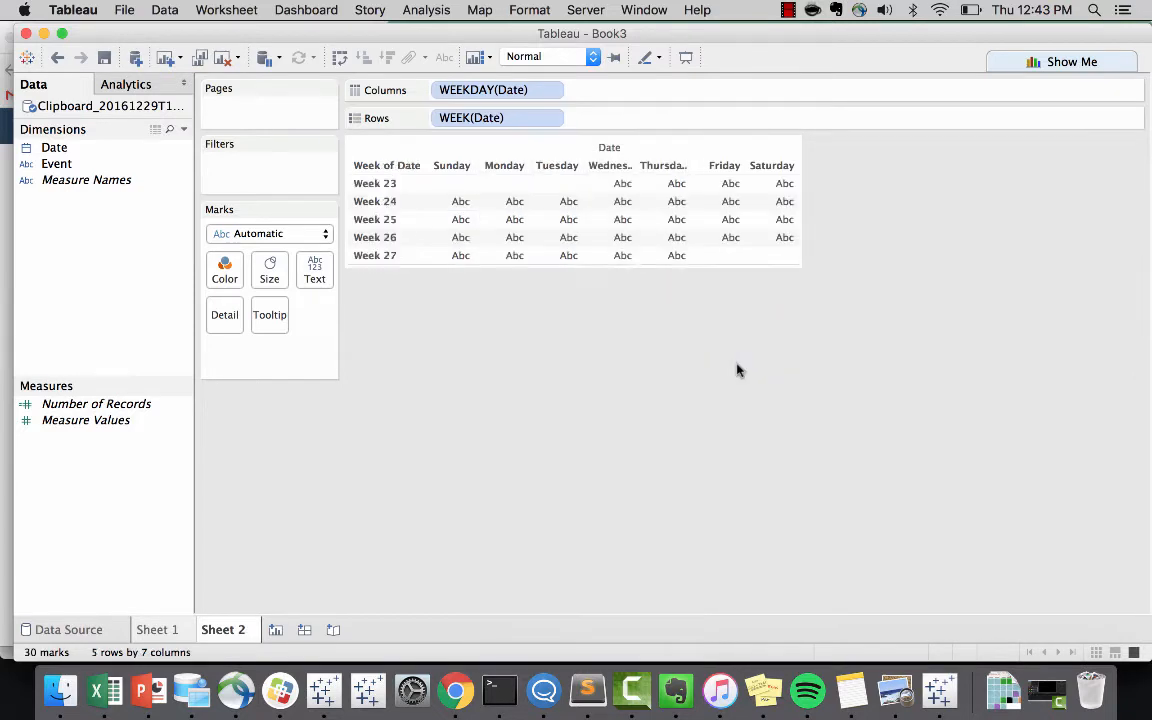
mouse_move(768, 268)
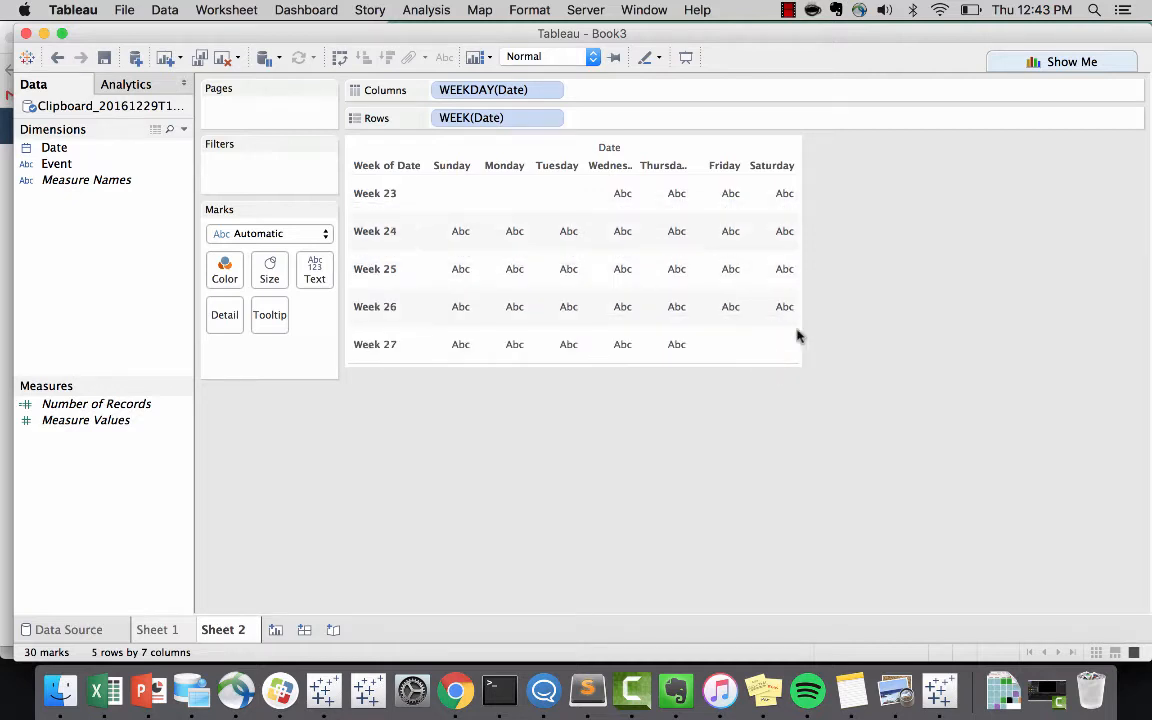
Make the marks bars sized by a constant 1 so each day is a block
click(268, 232)
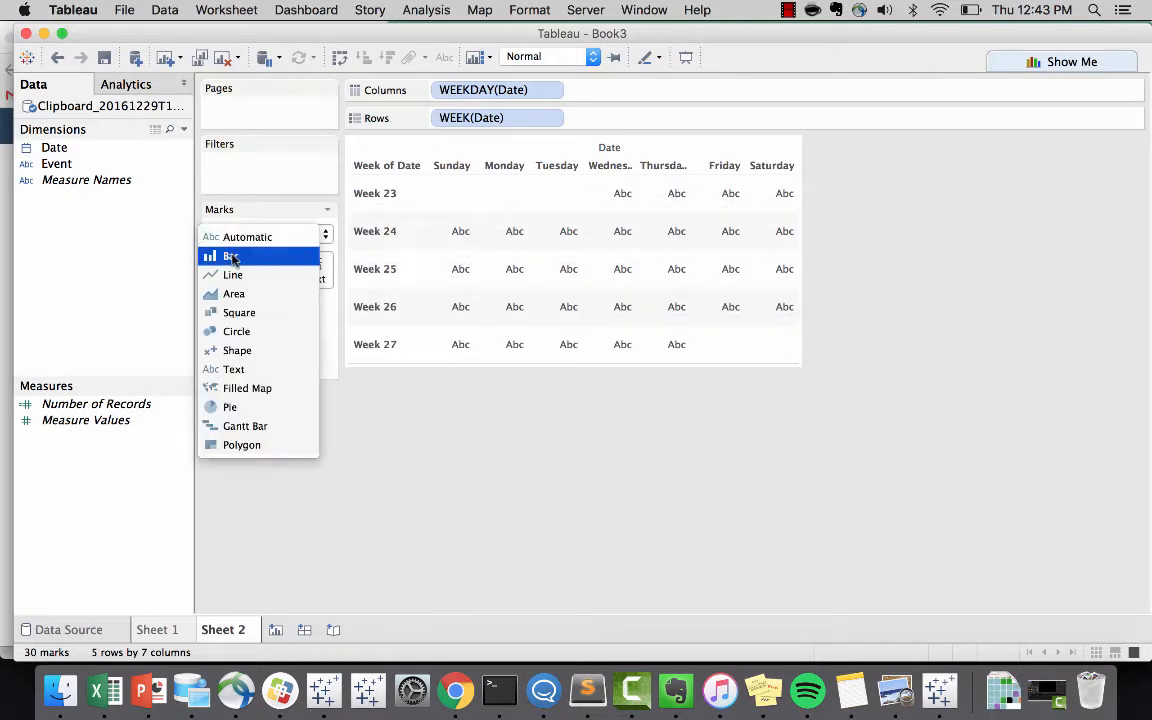
click(230, 256)
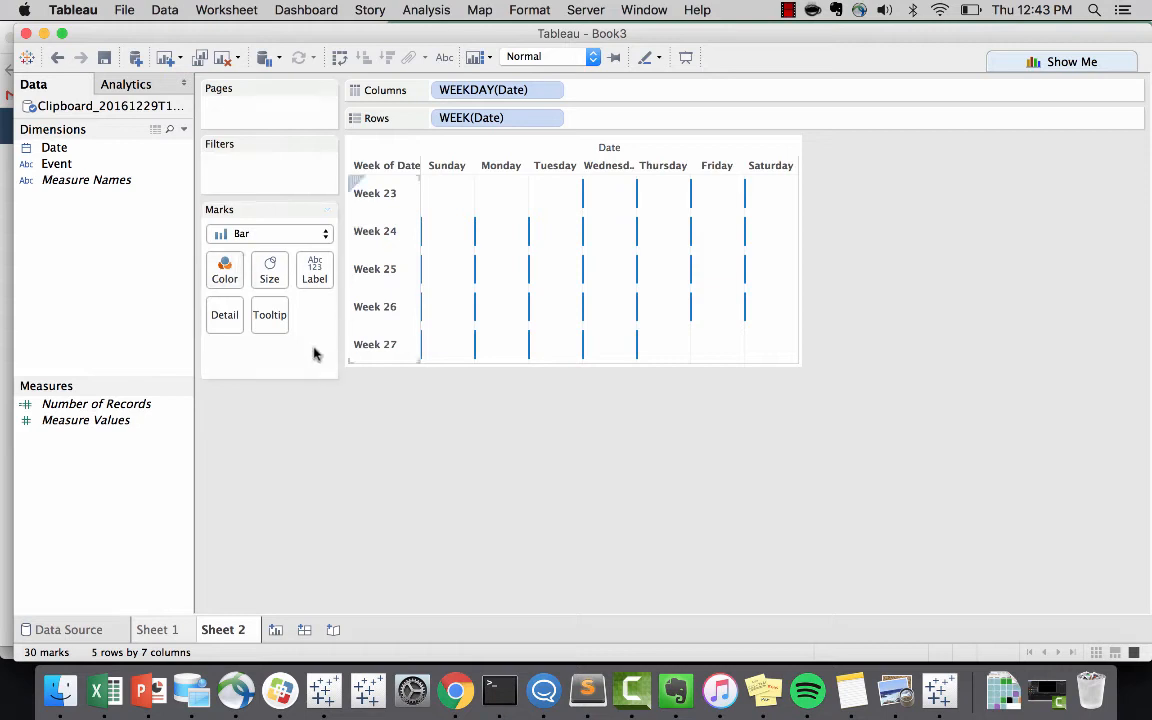
text(1))
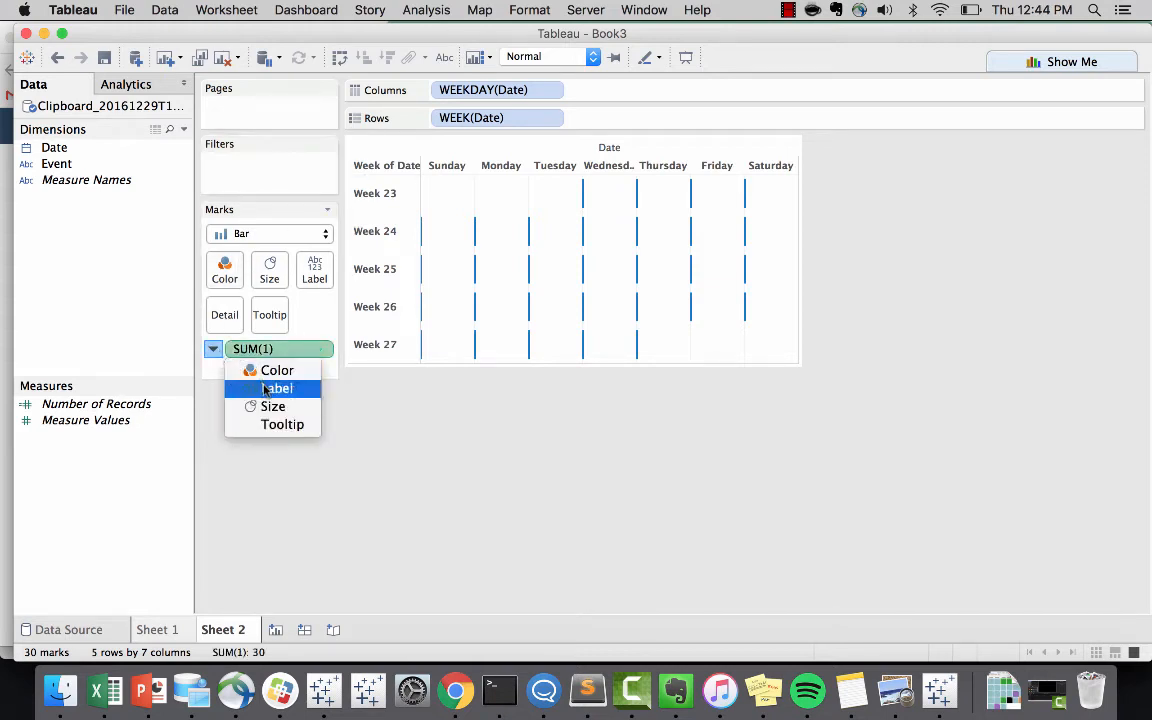
click(272, 406)
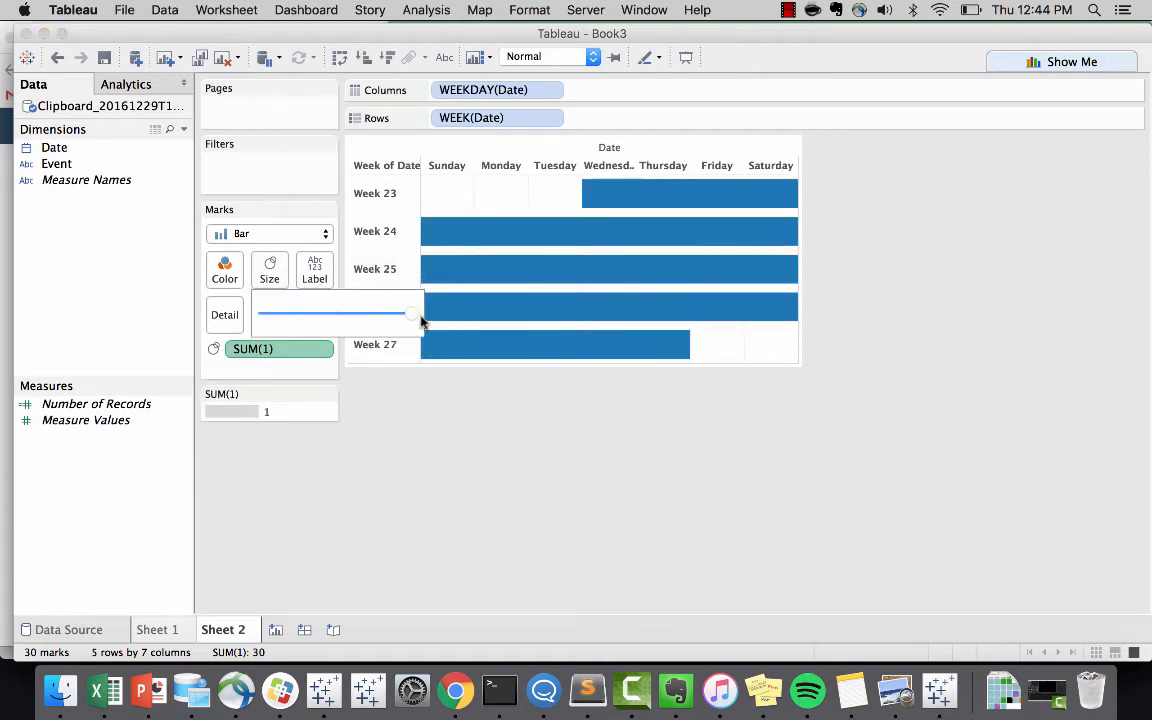
Enlarge the bars to fill each cell and add a border between days
click(224, 268)
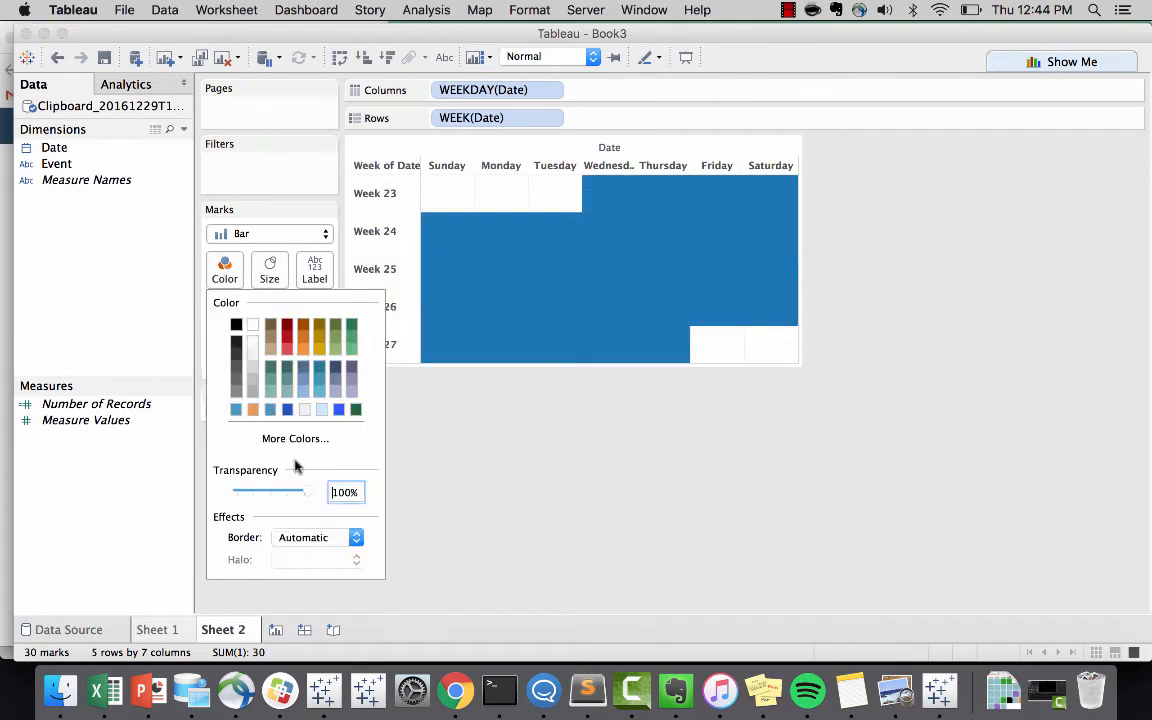
click(356, 536)
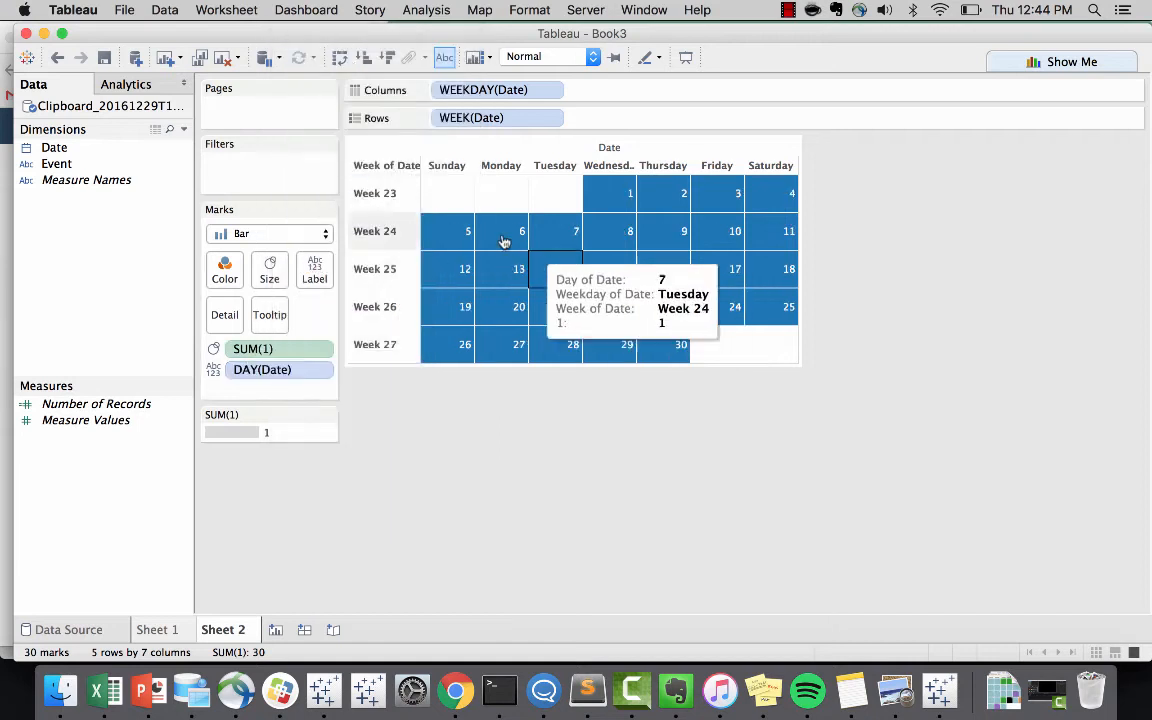
Align the DAY(Date) labels to the top-right of each cell
click(314, 270)
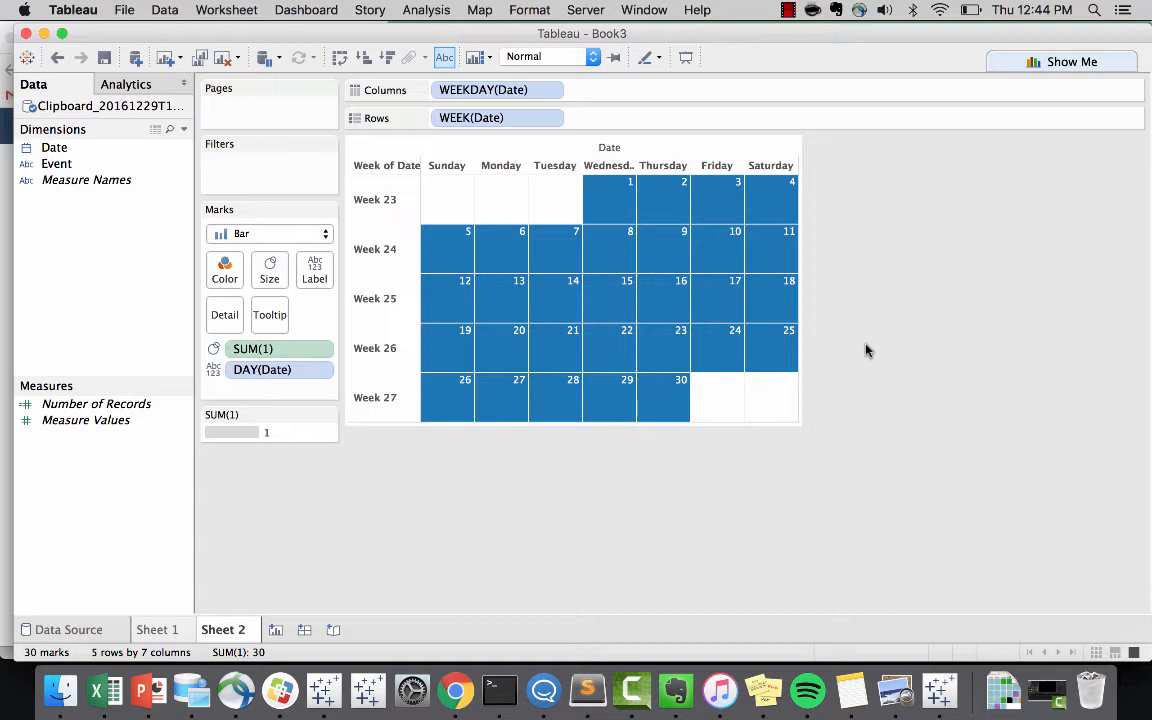
Color the day cells by Event and add Event to the tooltip as ATTR(Event)
click(56, 164)
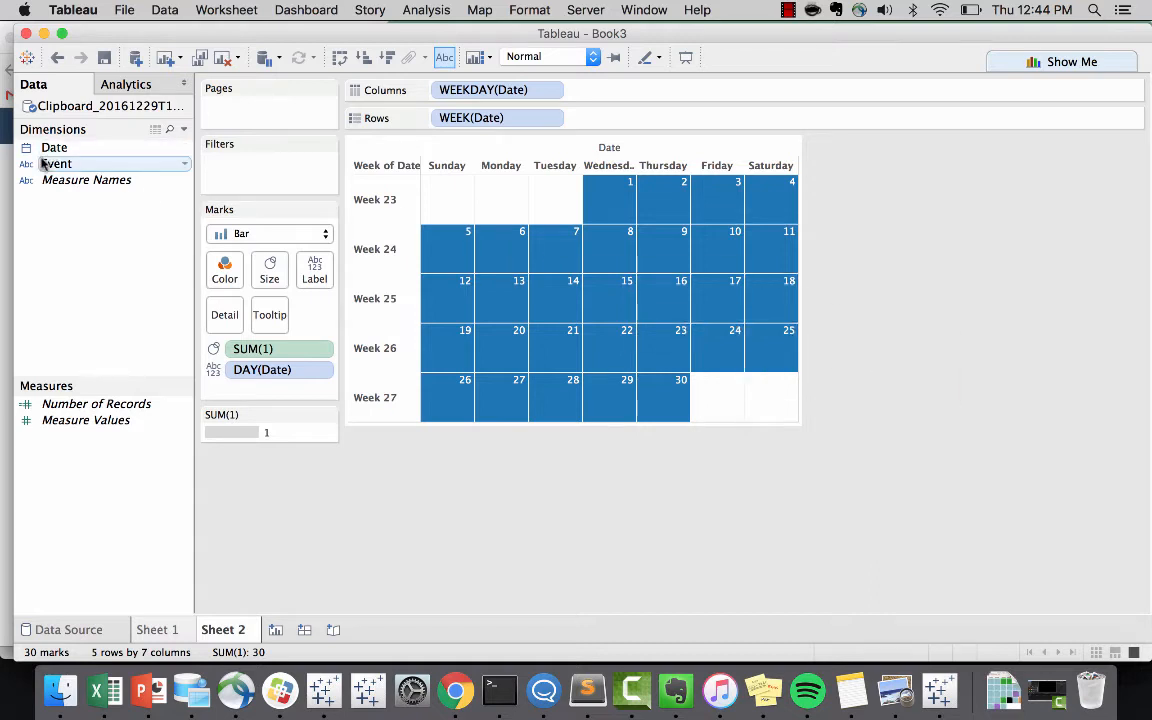
drag(56, 164, 224, 270)
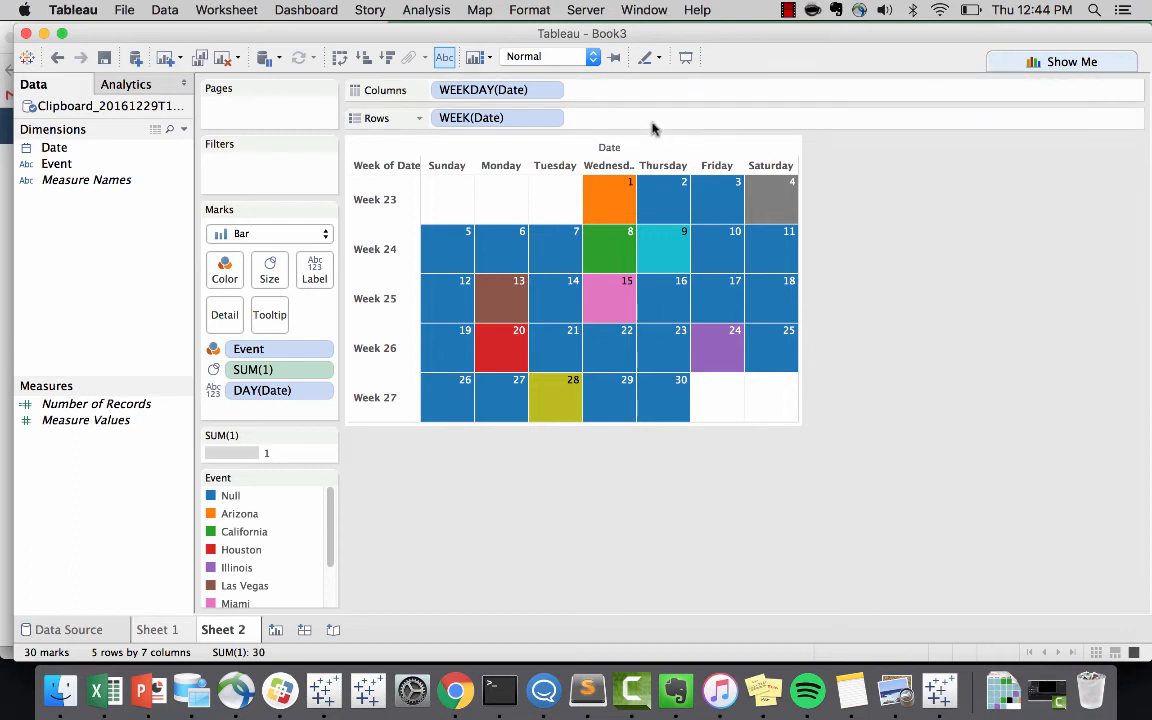
click(56, 164)
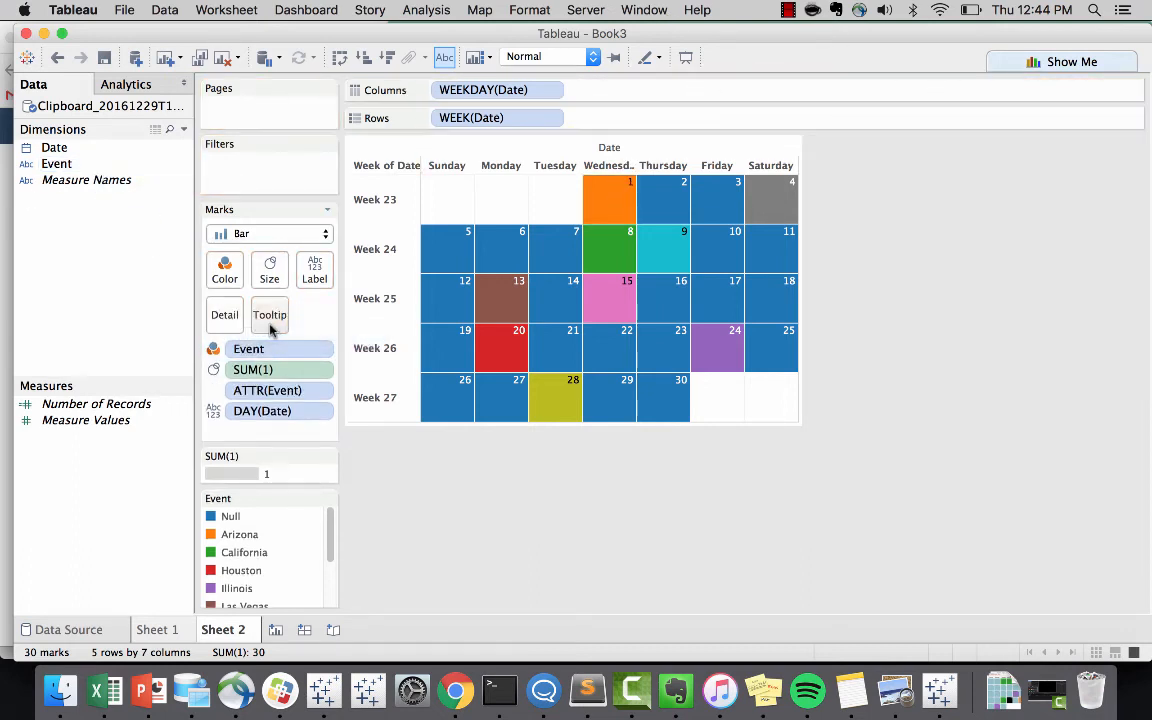
mouse_move(500, 300)
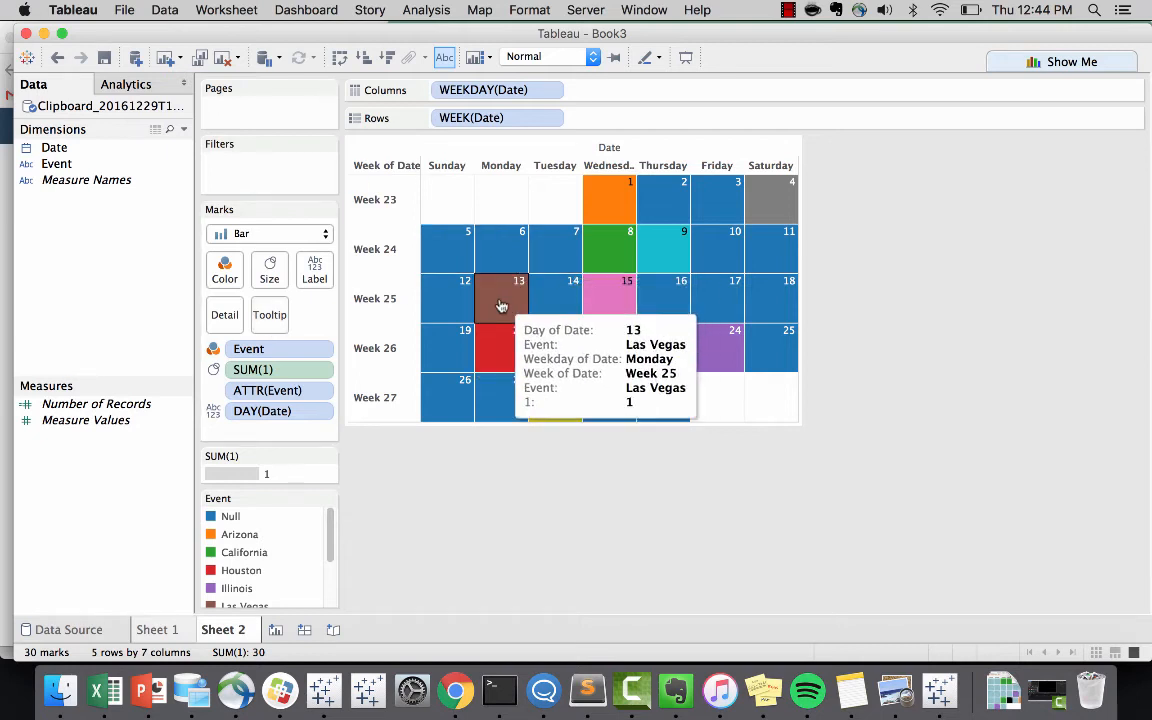
mouse_move(1004, 256)
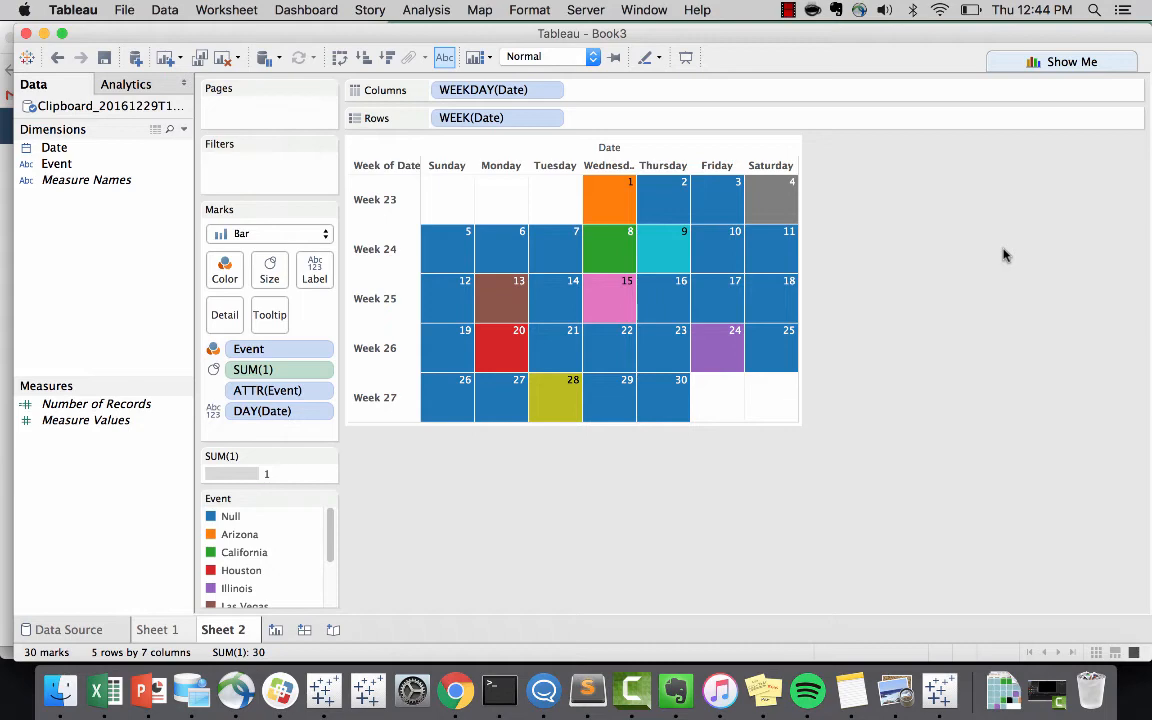
mouse_move(360, 642)
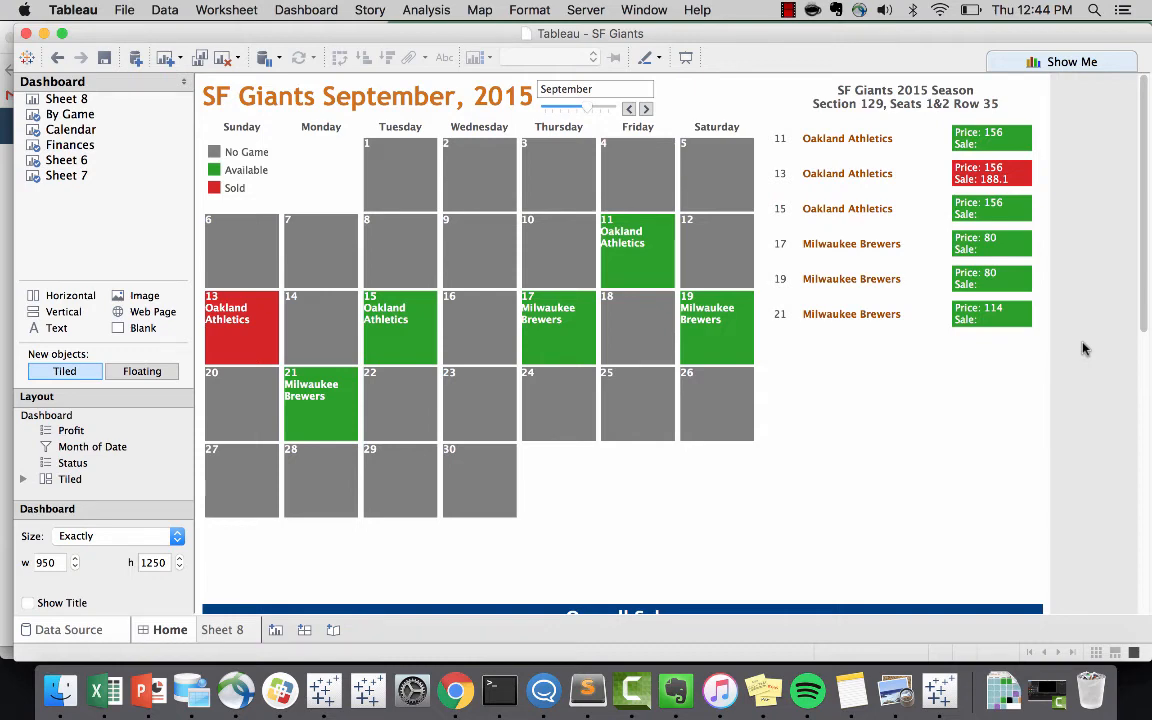
Use the Month of Date filter arrows to page the SF Giants calendar between months
click(644, 108)
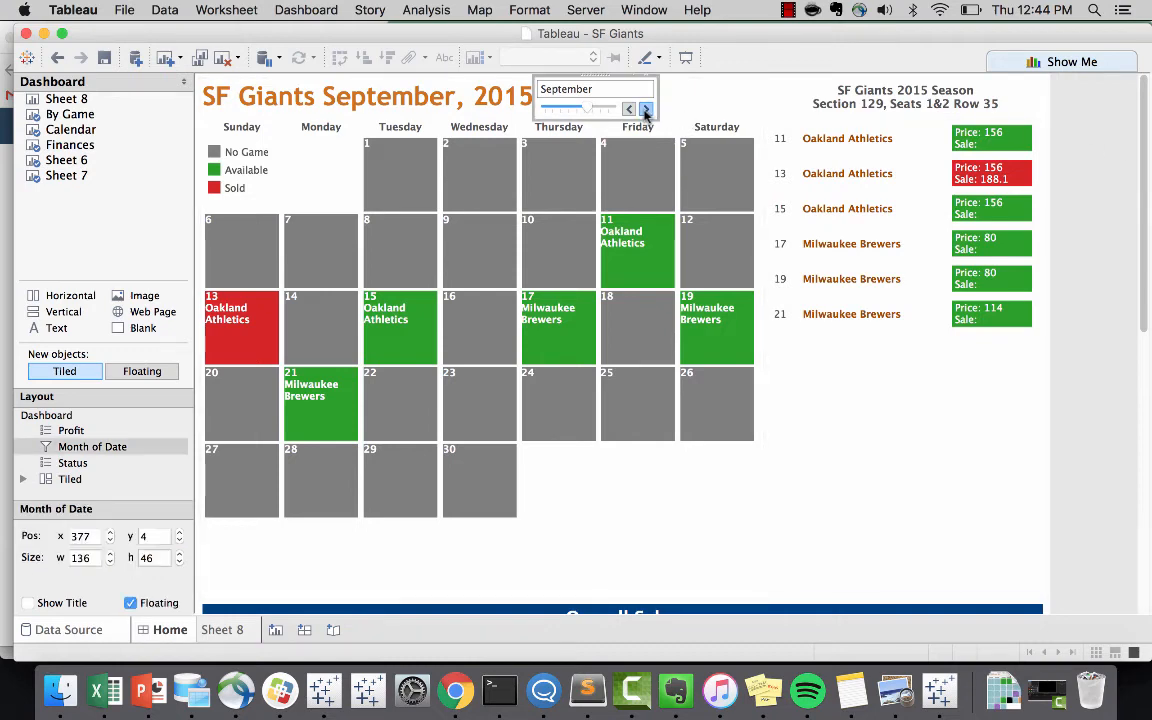
click(628, 108)
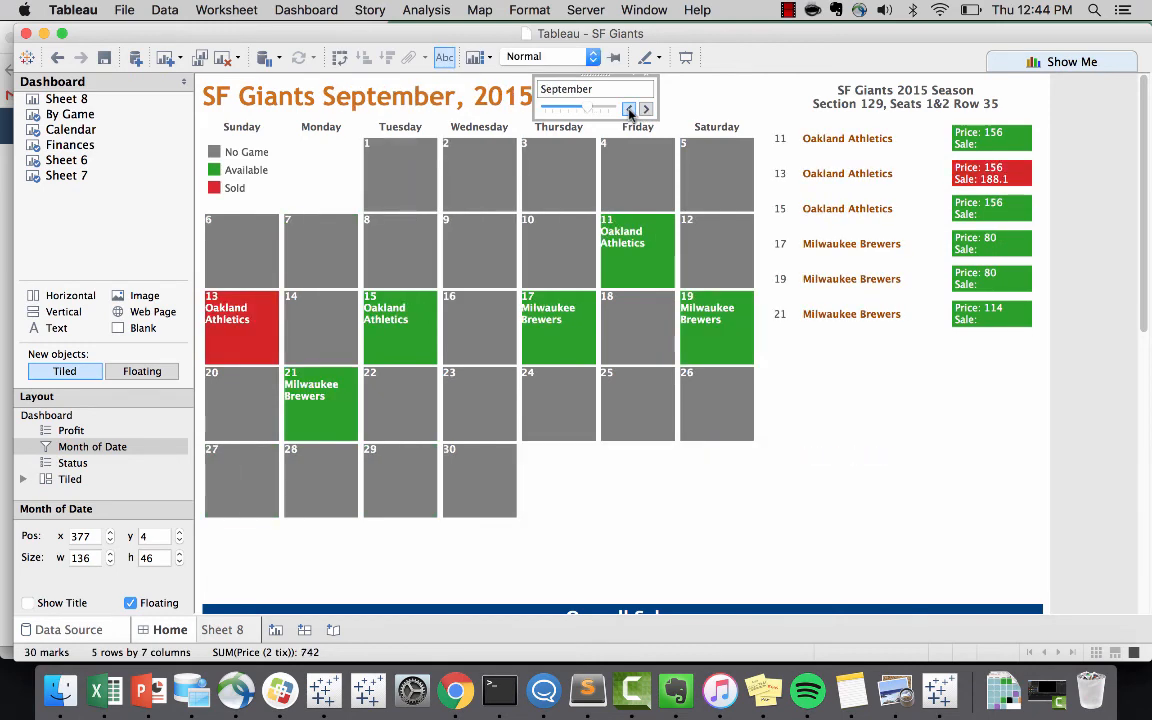
click(454, 690)
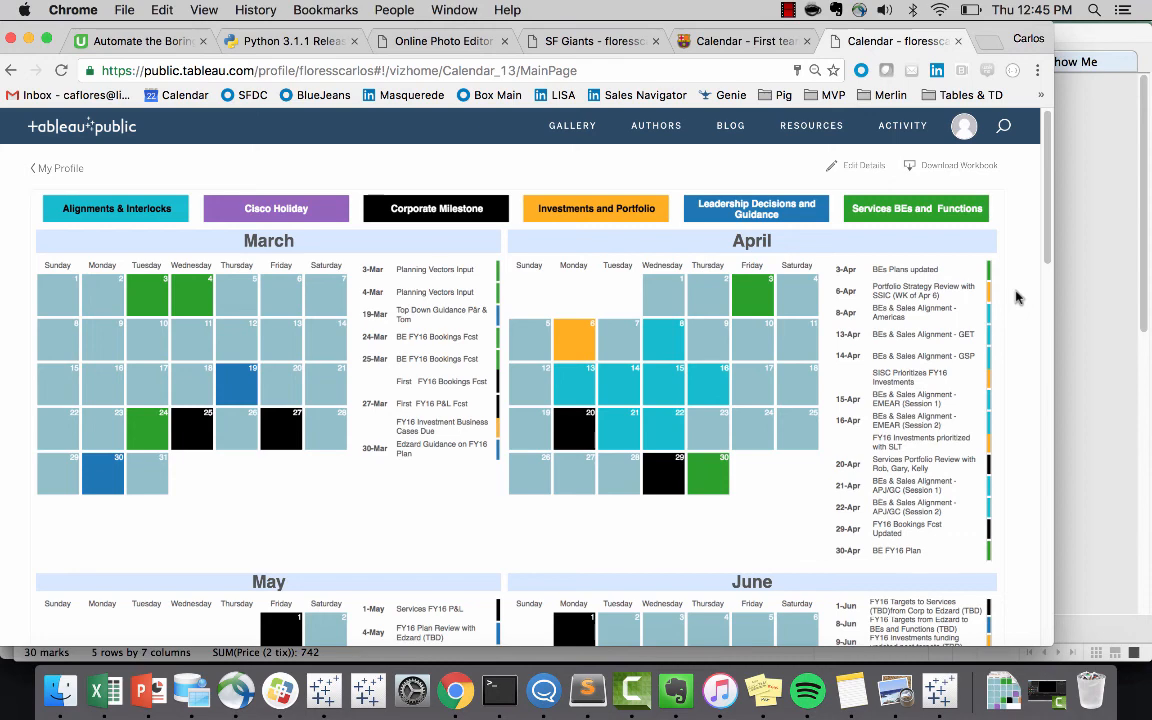
Highlight the Investments and Portfolio category via its legend button
click(596, 208)
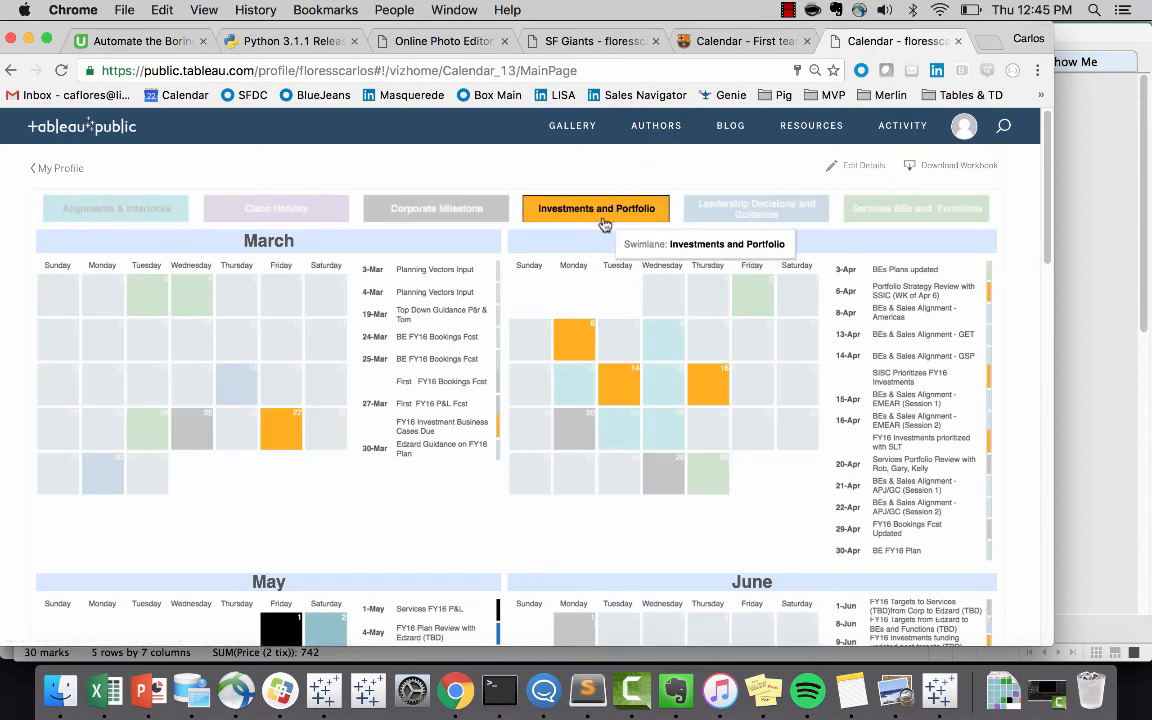